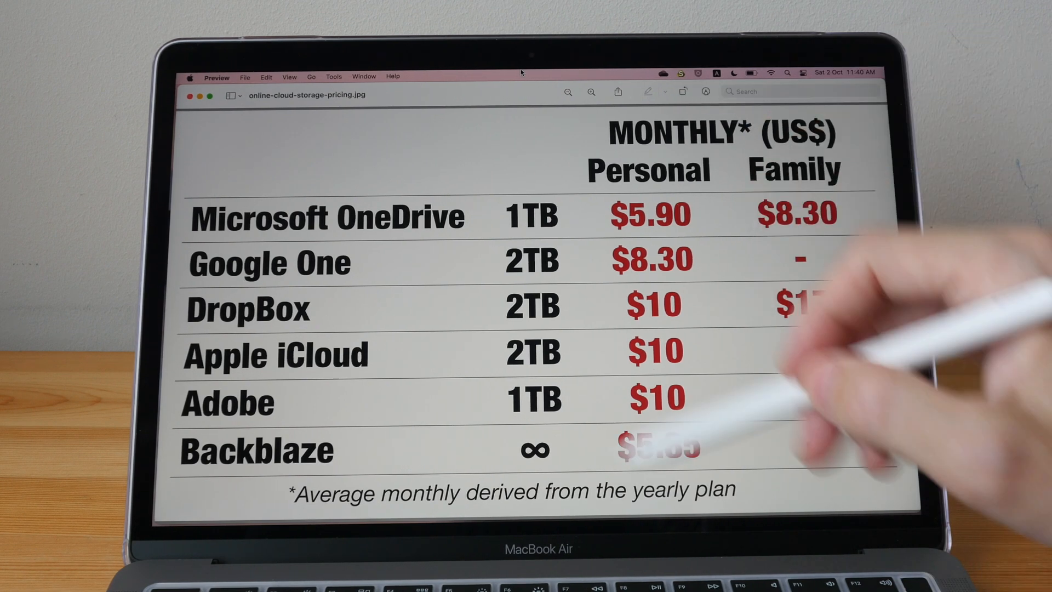
mouse_move(872, 463)
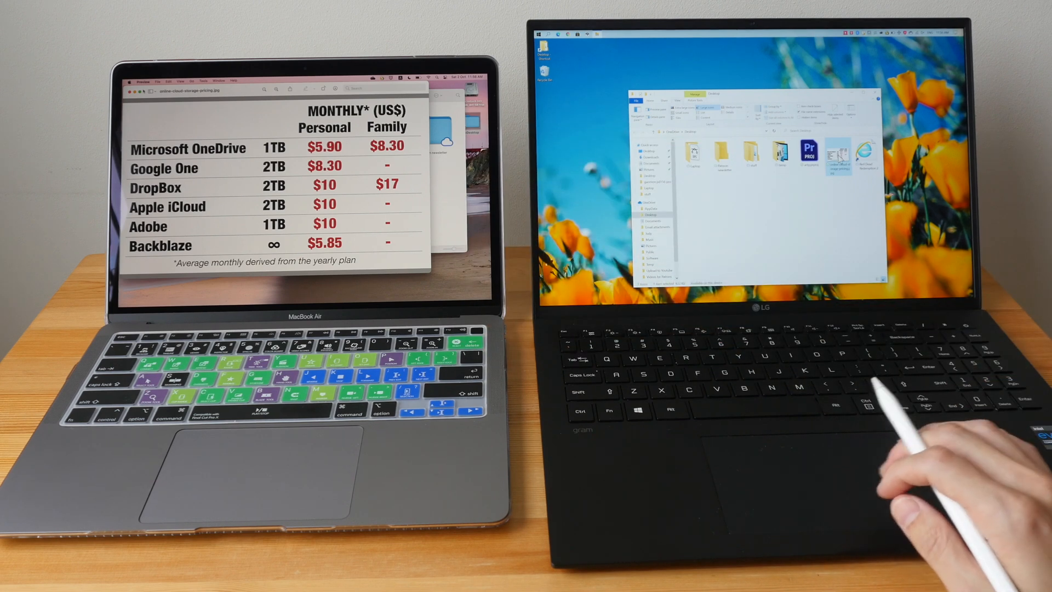
Show the OneDrive Desktop folder and select the Patreon newsletter folder.
double_click(837, 156)
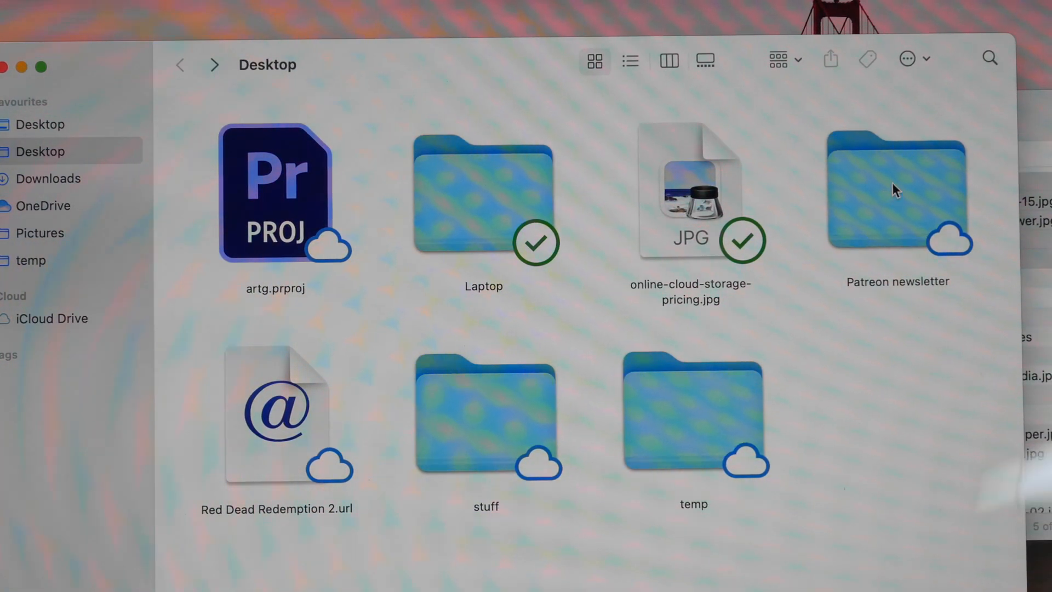
left_click(898, 190)
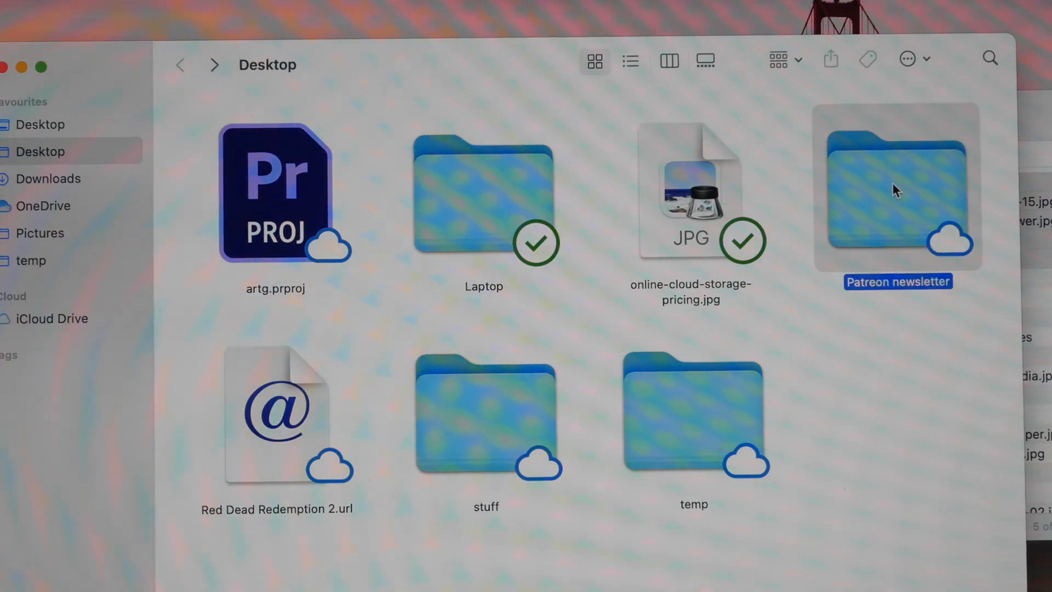
Enter the Patreon newsletter folder and select one of its online-only sketch images.
double_click(897, 191)
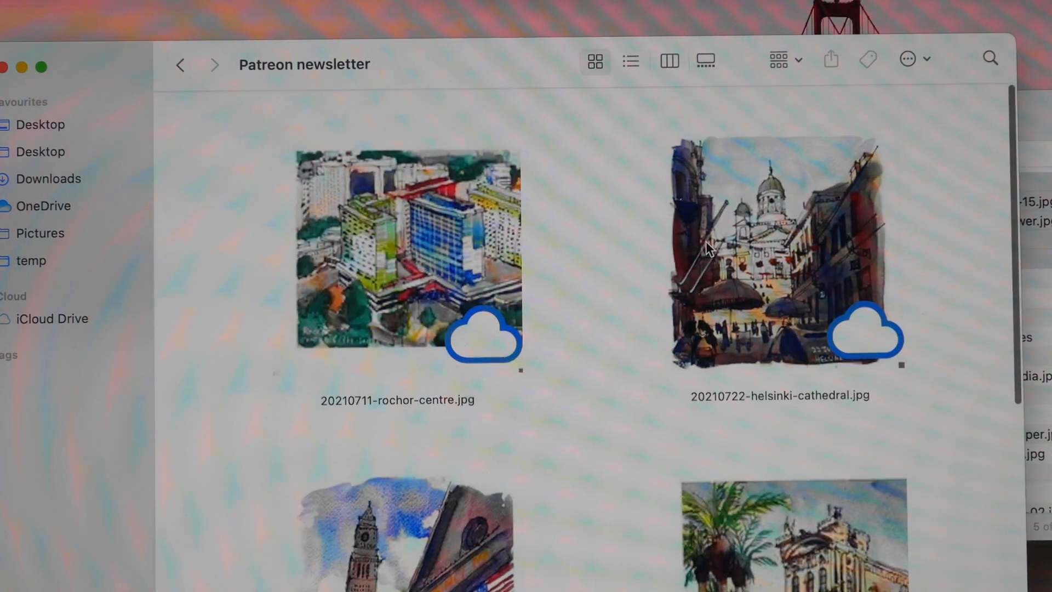
left_click(398, 255)
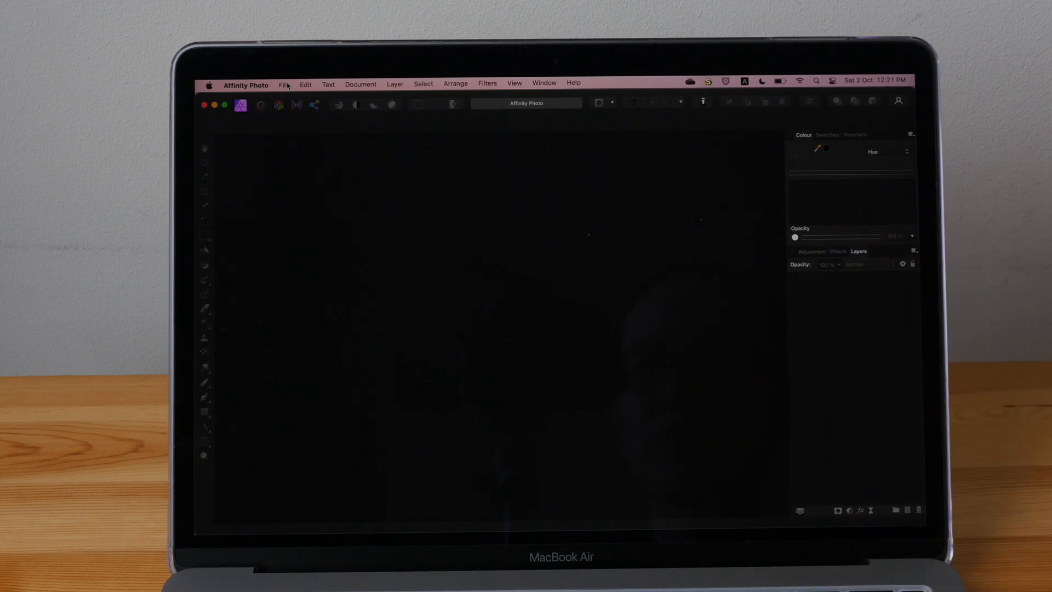
Load ipad-mini-2021-review-15.afphoto from Affinity Photo's Open Recent list.
left_click(283, 84)
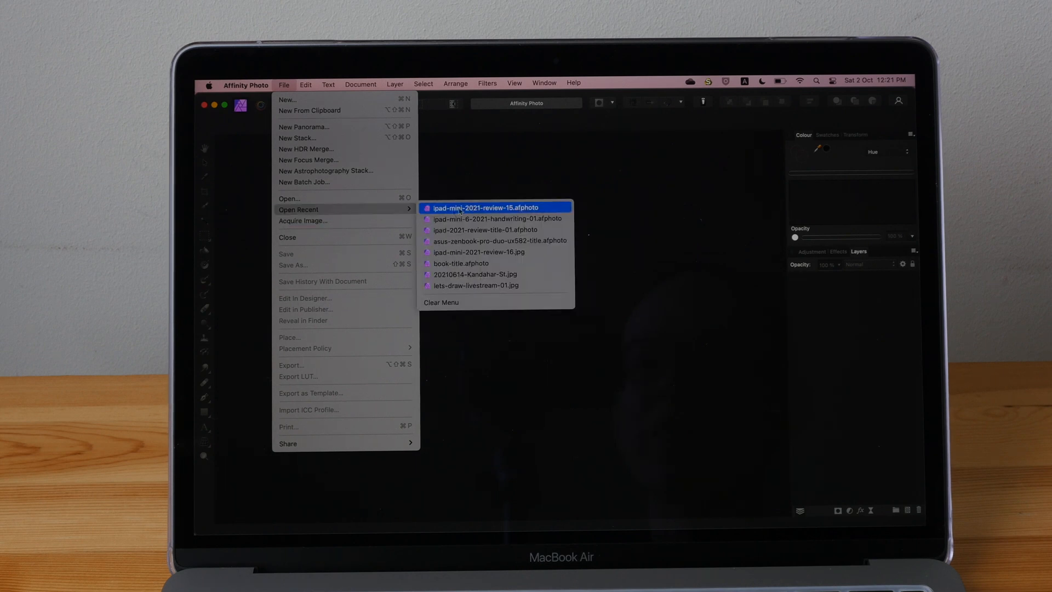
left_click(495, 208)
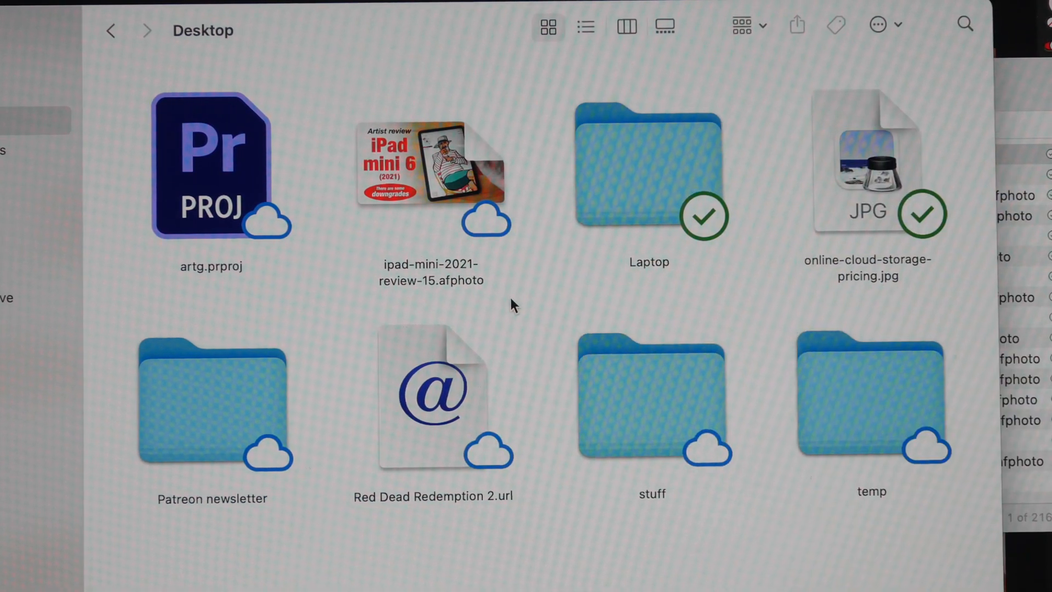
mouse_move(512, 189)
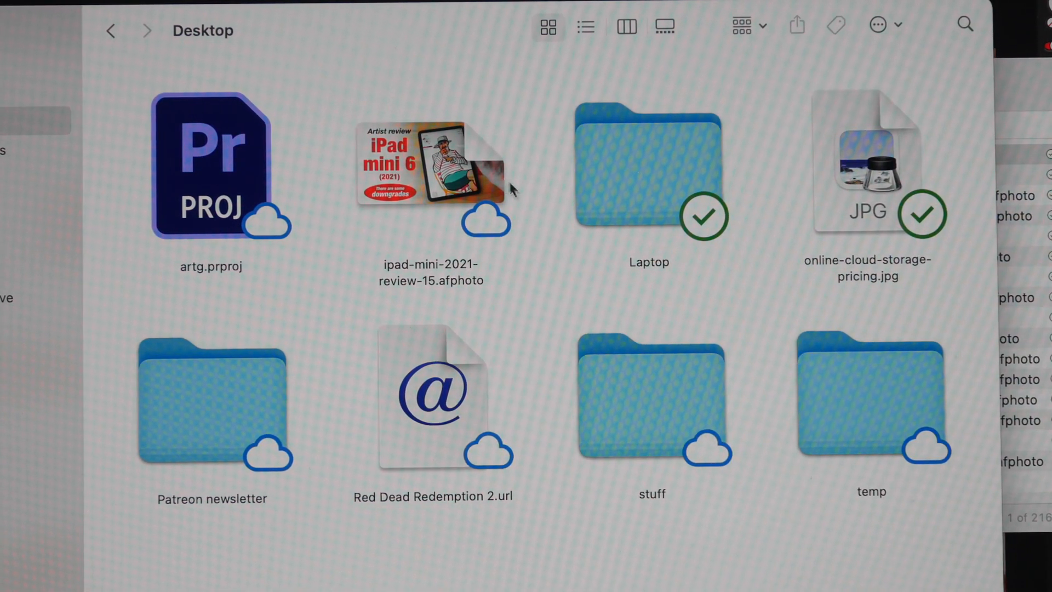
Mark ipad-mini-2021-review-15.afphoto as Always Keep on This Device so it downloads to the Mac.
left_click(432, 161)
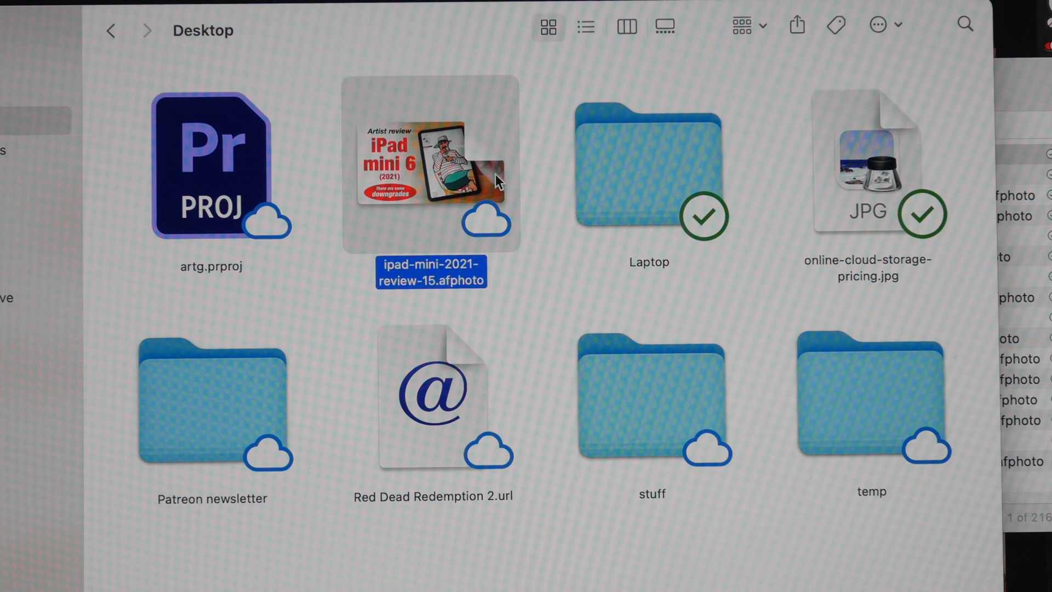
right_click(432, 164)
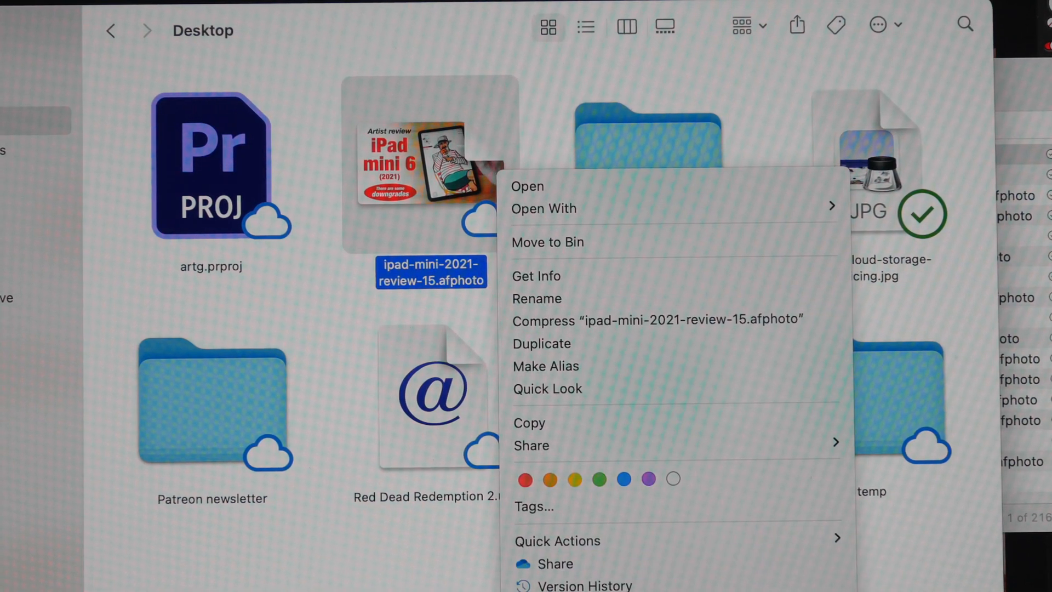
left_click(718, 483)
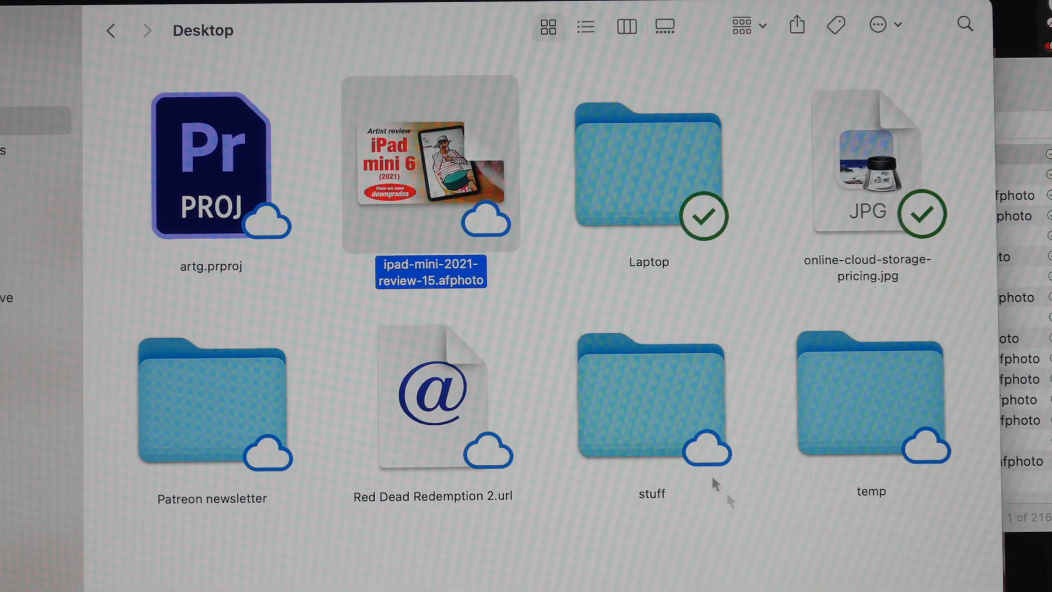
left_click(551, 267)
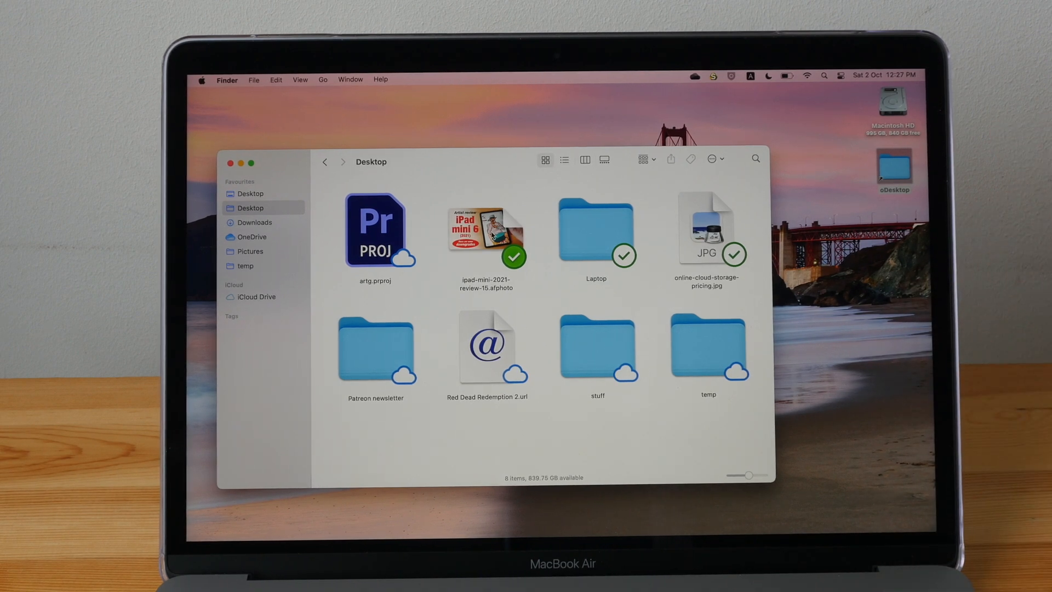
Switch the OneDrive status of the afphoto file and the Laptop folder so both start syncing.
right_click(486, 232)
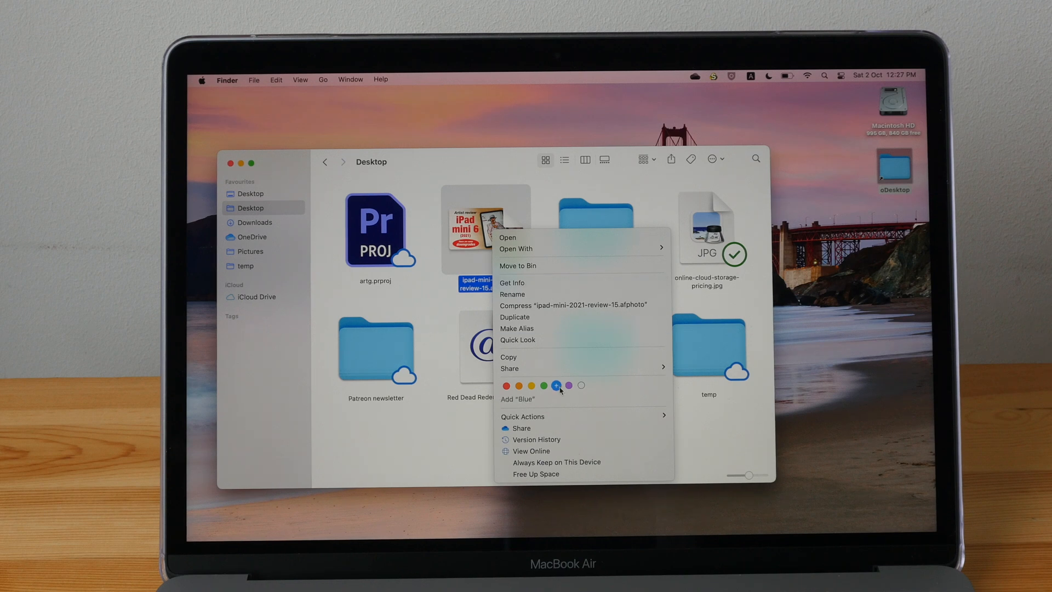
left_click(554, 384)
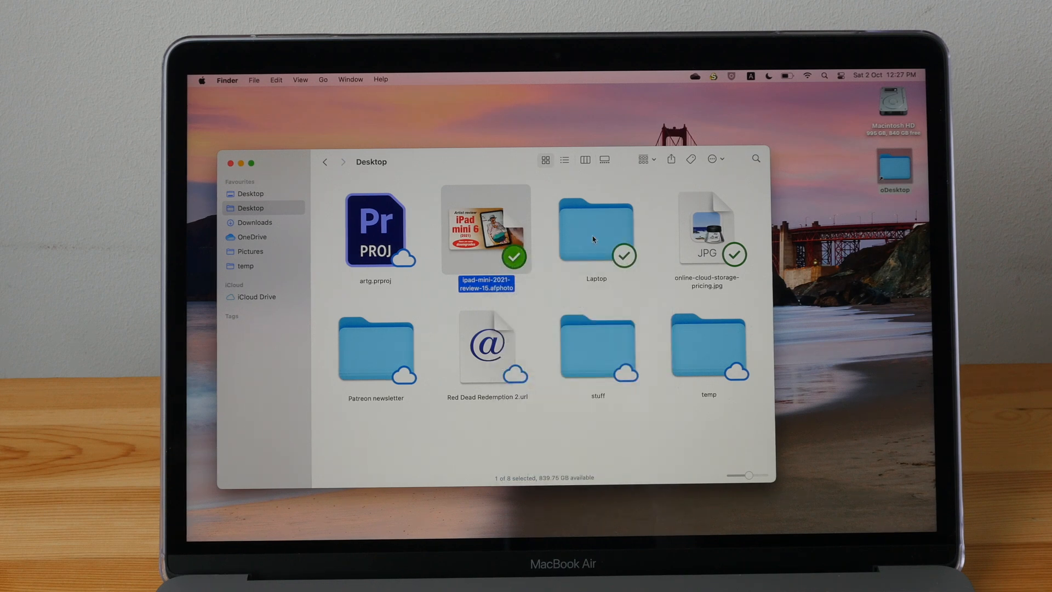
right_click(595, 228)
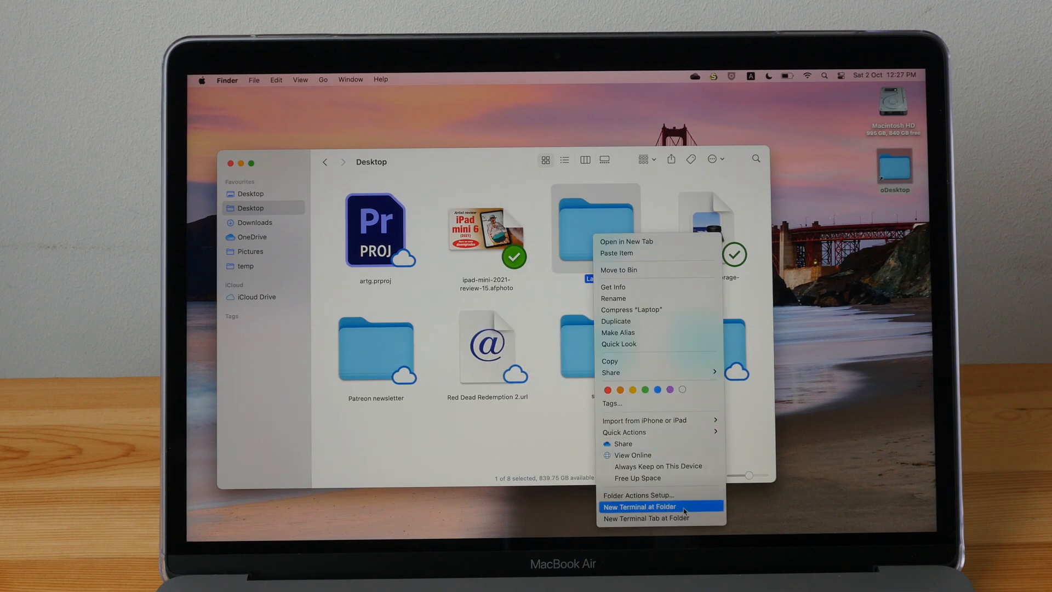
mouse_move(661, 478)
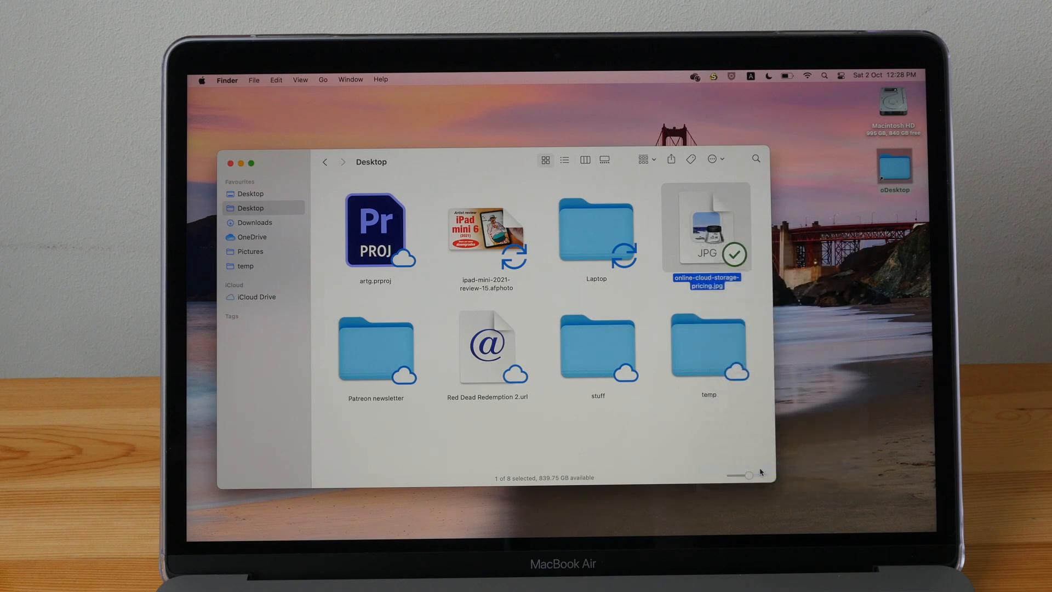
left_click(681, 443)
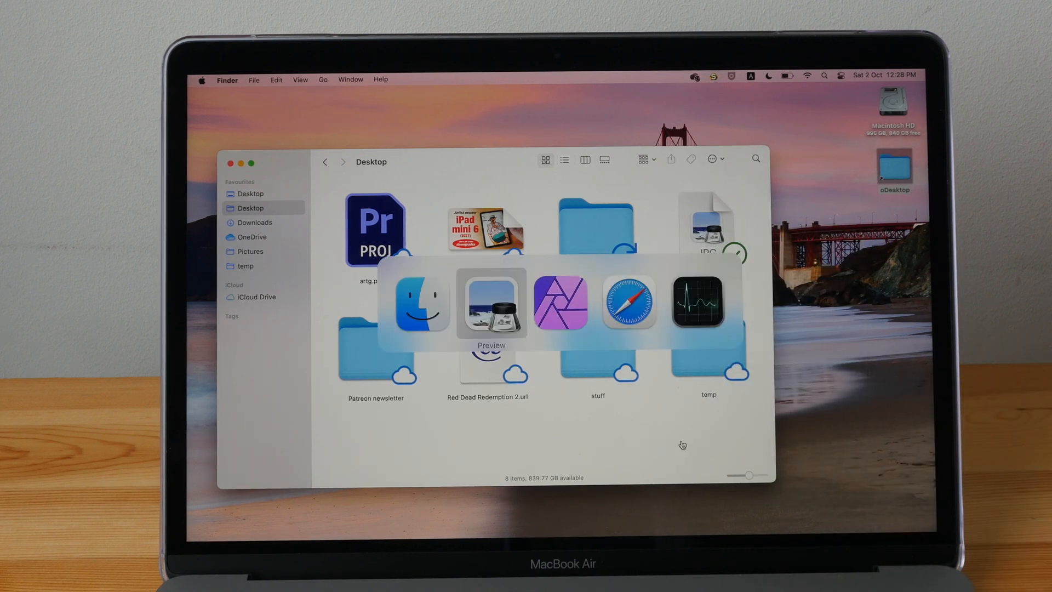
Bring Preview's online-cloud-storage-pricing.jpg window to the front.
left_click(491, 306)
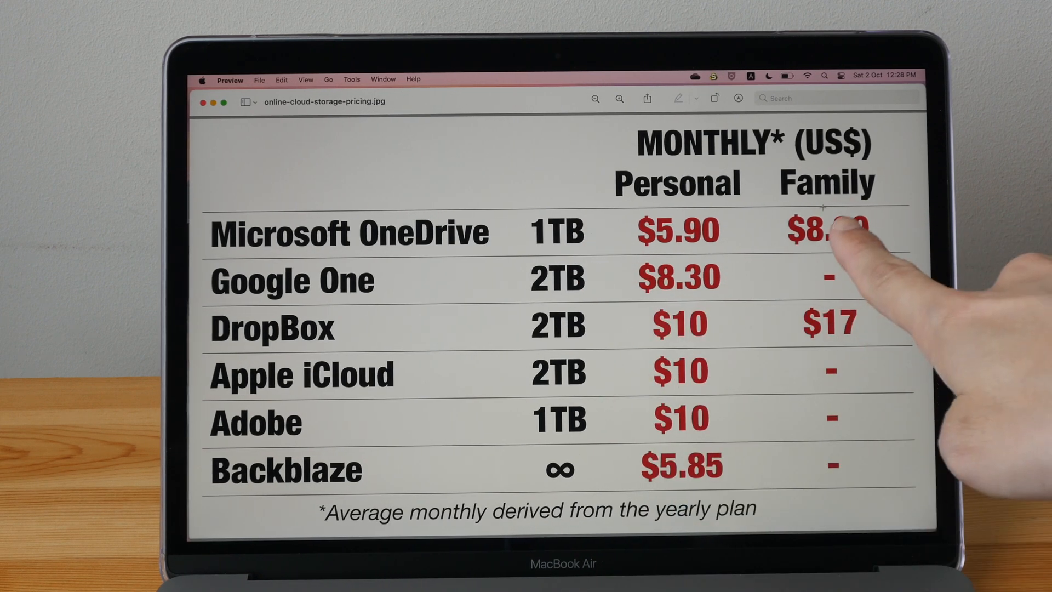
mouse_move(860, 268)
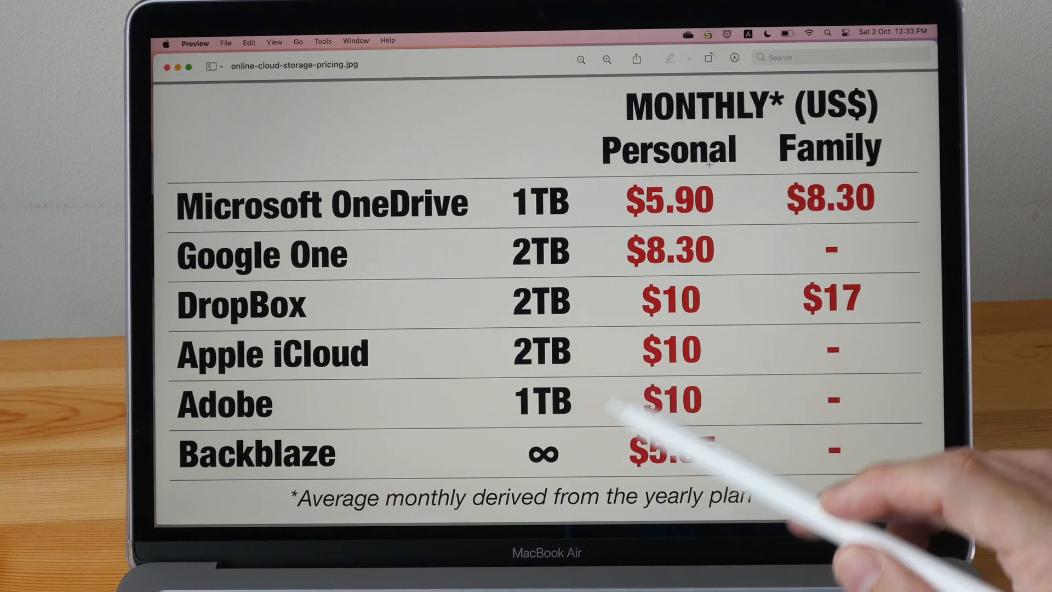
mouse_move(670, 436)
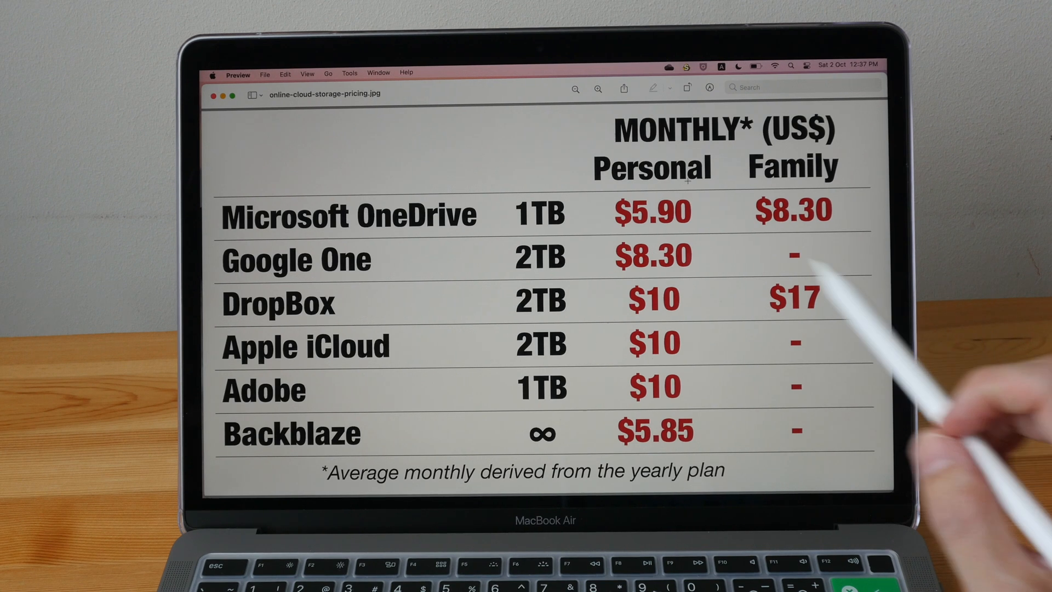
mouse_move(772, 349)
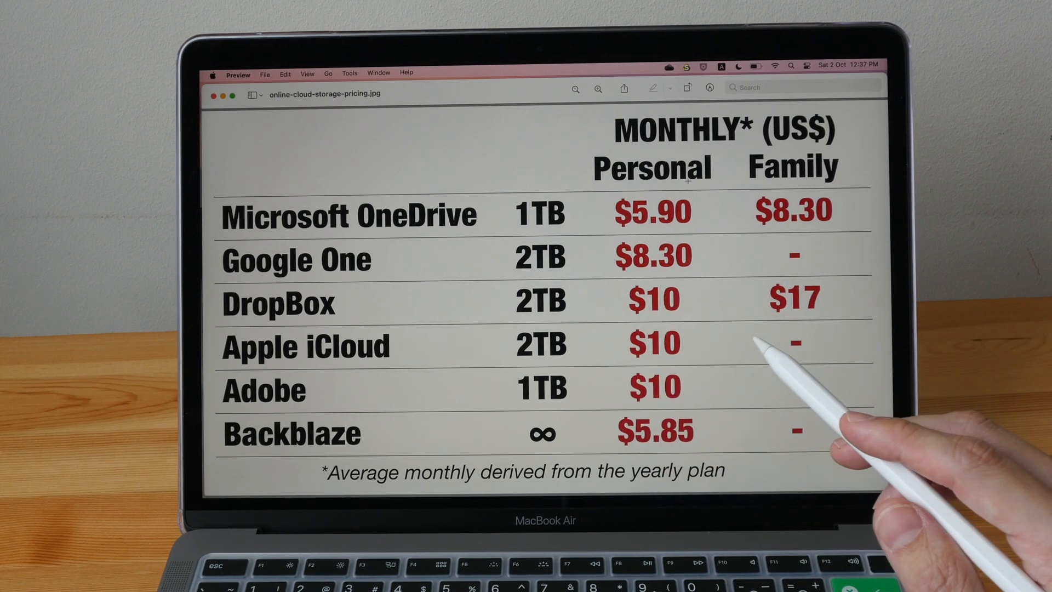